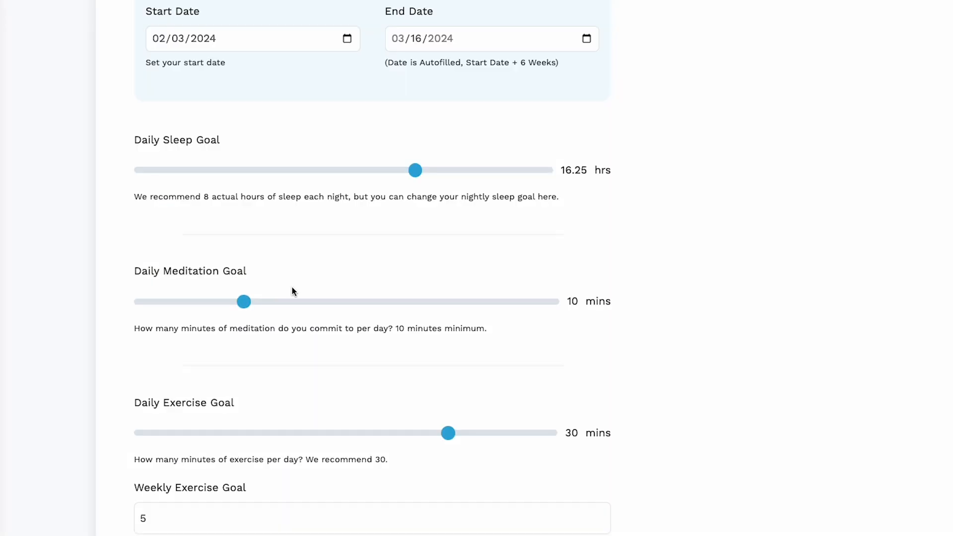
Scroll to the top of the My Commitments form showing start date and sleep goal sliders.
{"action": "scroll", "scroll_direction": "down", "scroll_amount": 3}
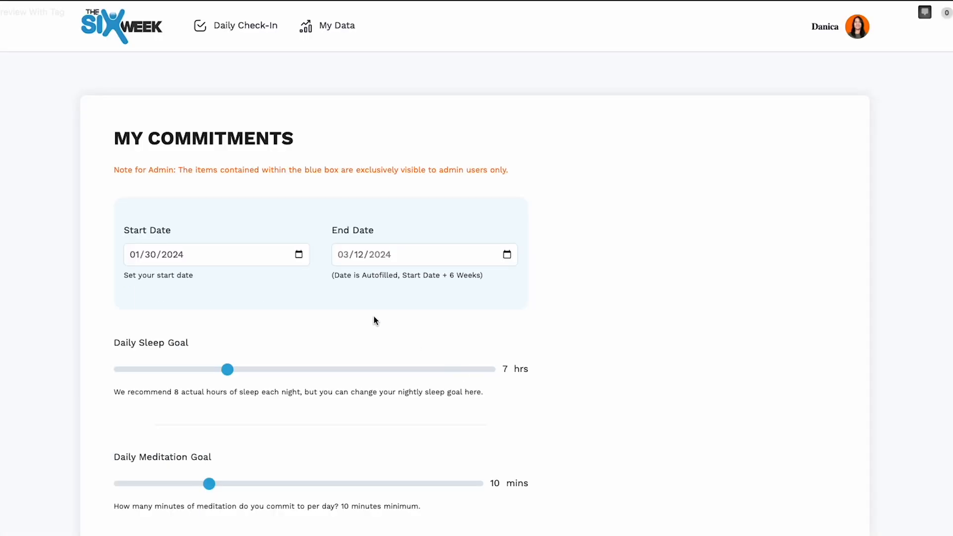
Set the start date to 12/12/2023 so the end date autofills to 01/23/2024.
{"action": "left_click", "coordinate": [299, 254]}
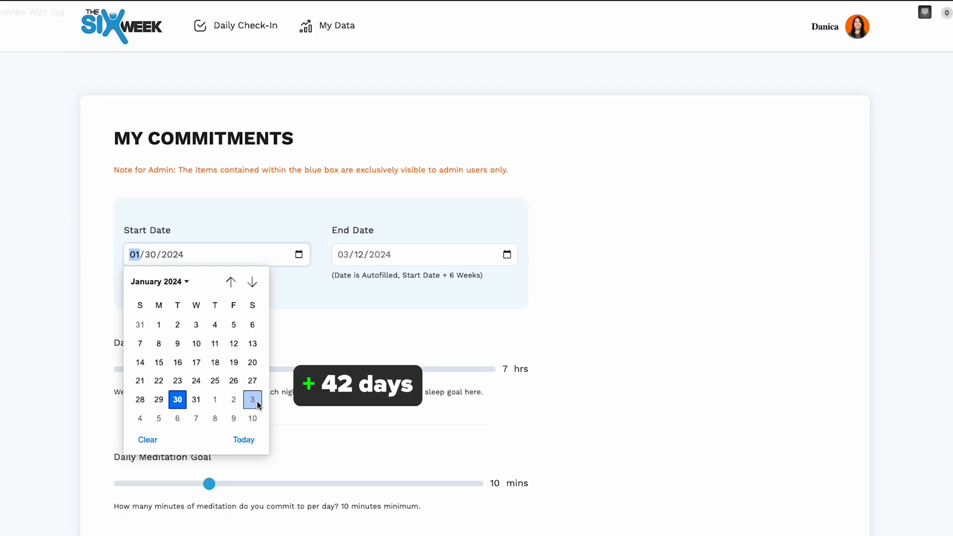
{"action": "left_click", "coordinate": [251, 399]}
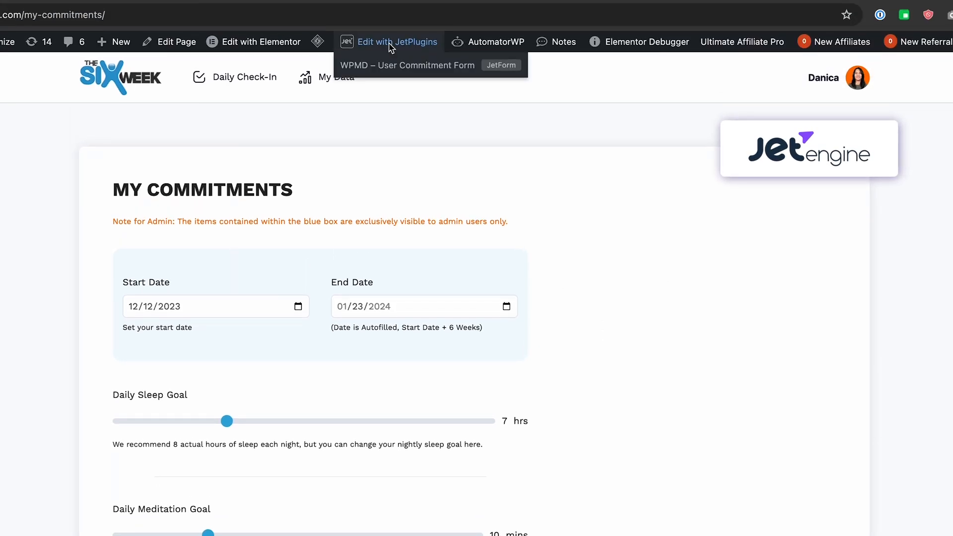
Scroll down to the Add Extra Commitments section, all set to Yes with commitment texts filled.
{"action": "scroll", "scroll_direction": "down", "scroll_amount": 3}
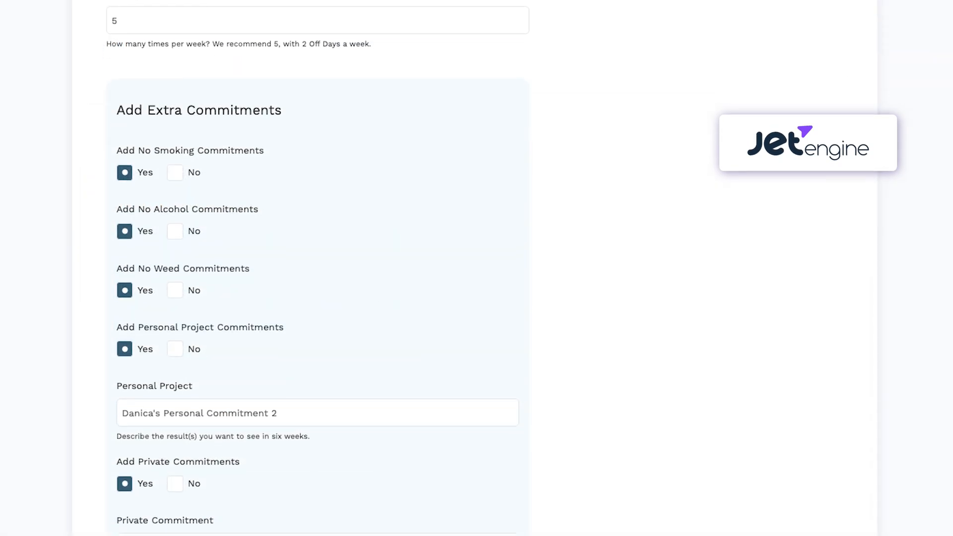
{"action": "scroll", "scroll_direction": "down", "scroll_amount": 3}
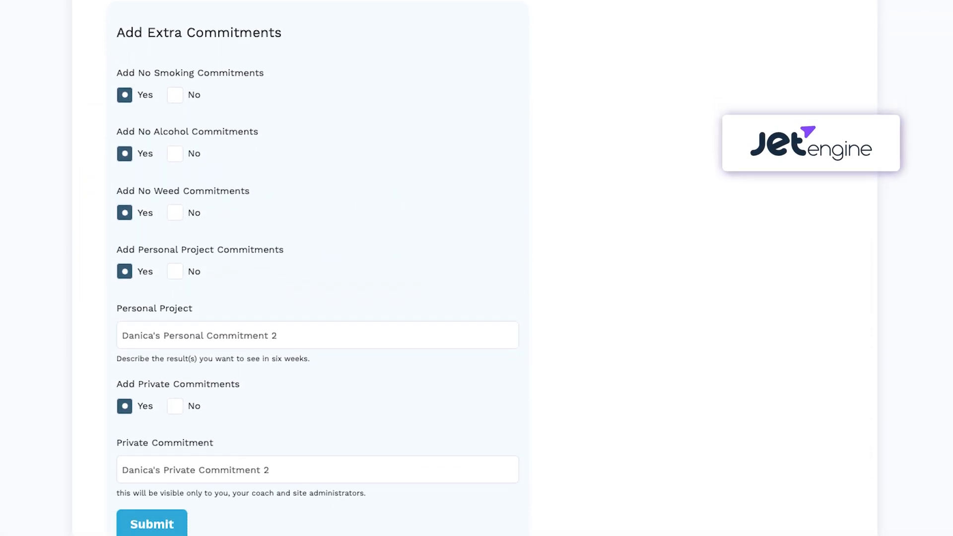